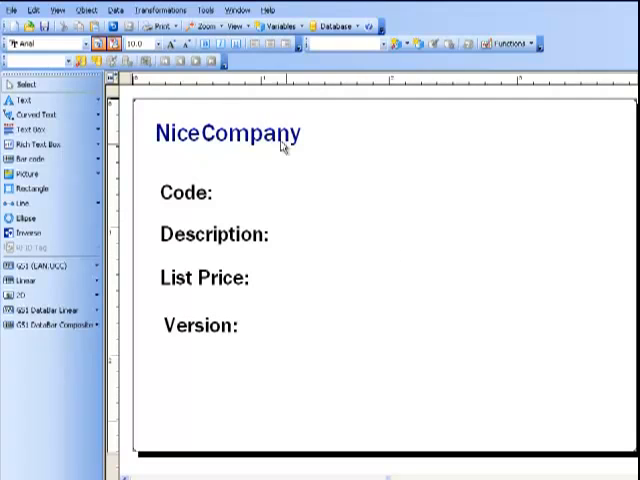
Step: Start the Database Access wizard and open the NiceCompany Excel database file
click(104, 10)
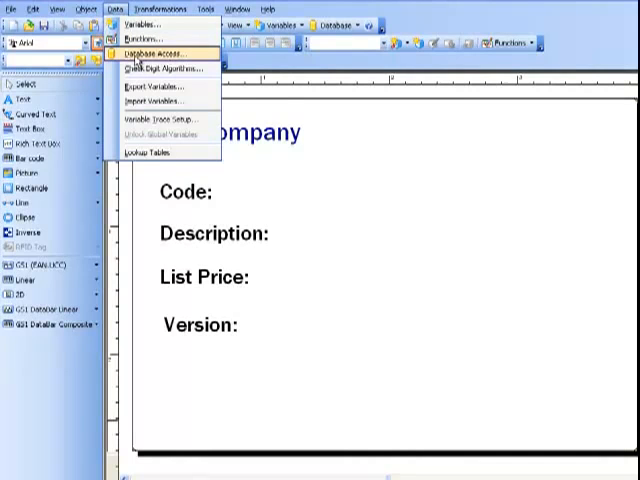
click(165, 53)
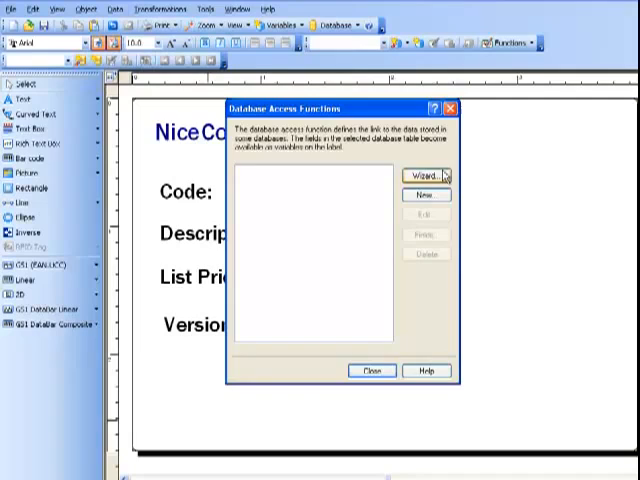
click(426, 174)
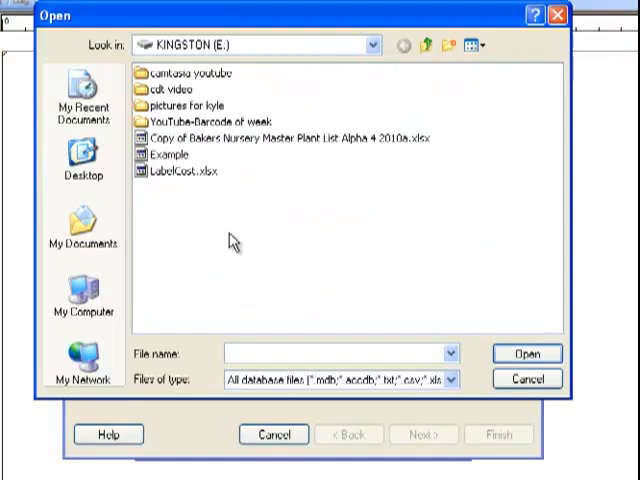
click(526, 353)
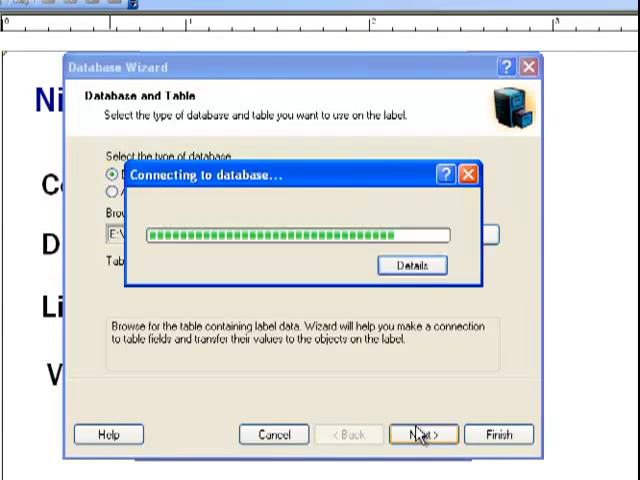
click(417, 434)
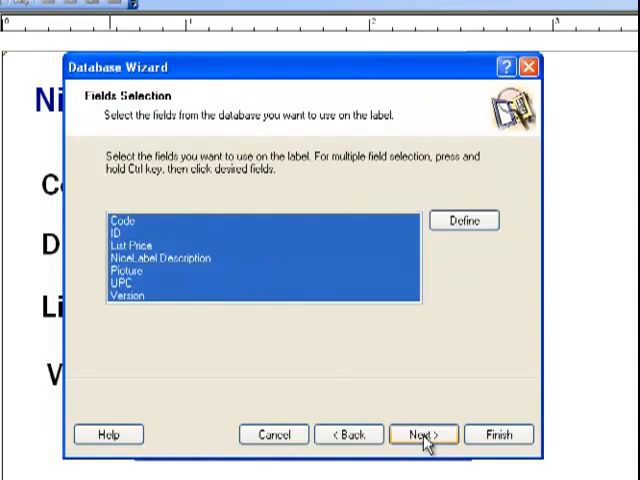
Step: Keep all fields, let the user select printed records, and defer field linking
click(421, 434)
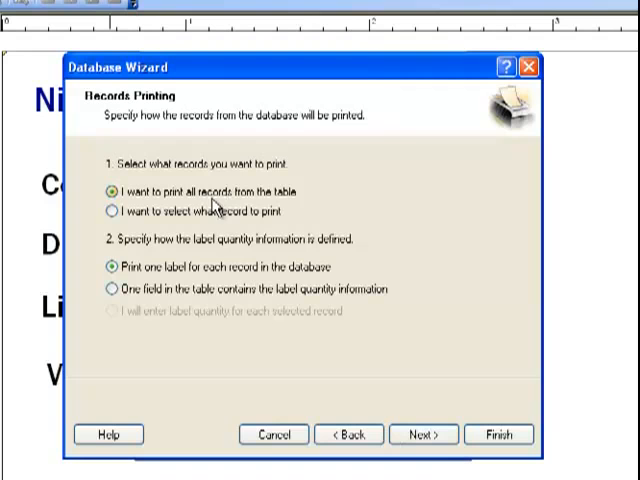
click(103, 211)
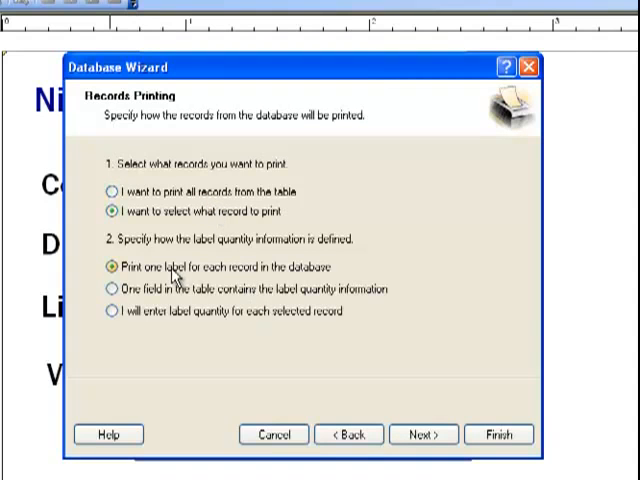
click(422, 434)
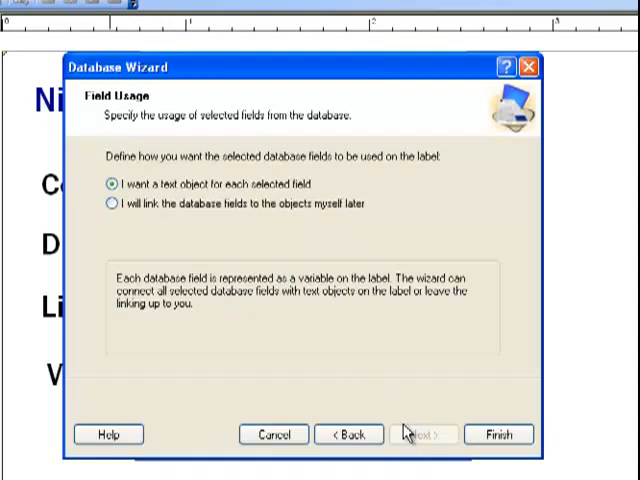
click(107, 204)
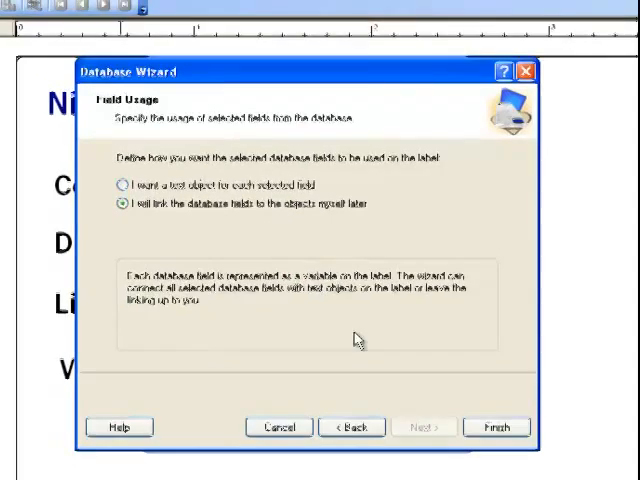
click(496, 427)
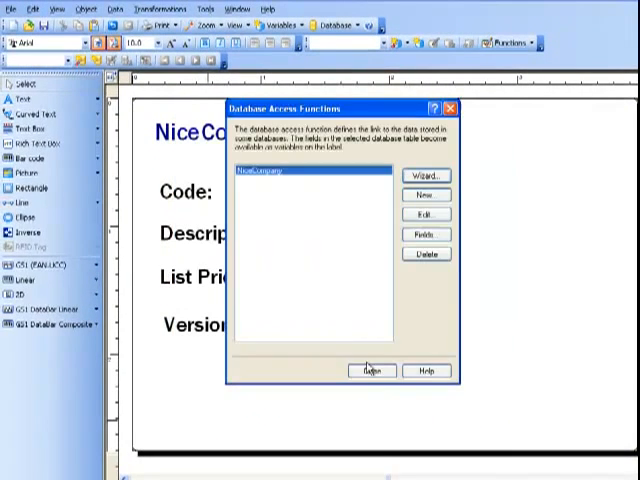
Step: Place NiceCompany-linked text fields beside the Code, Description, List Price and Version labels
click(369, 370)
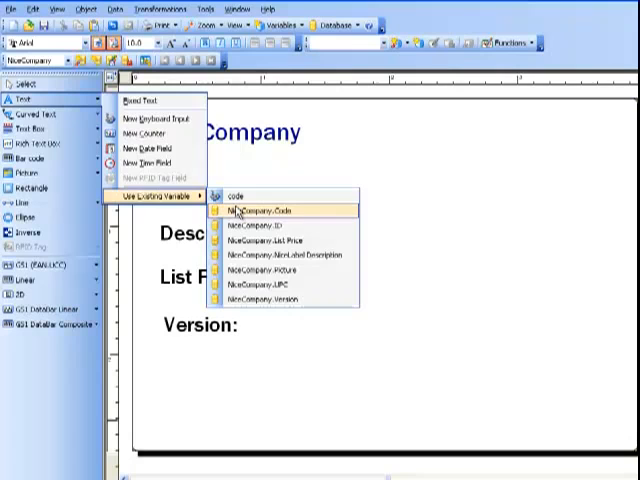
click(262, 211)
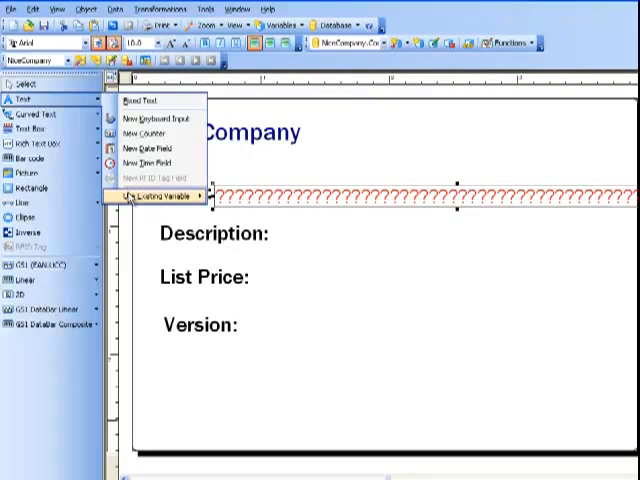
click(150, 194)
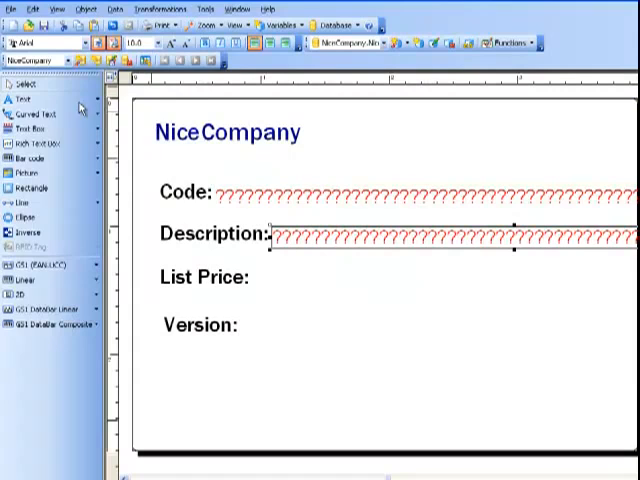
click(22, 100)
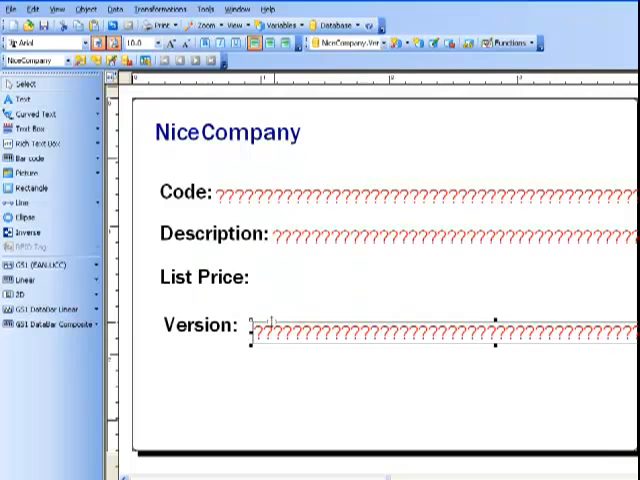
click(30, 85)
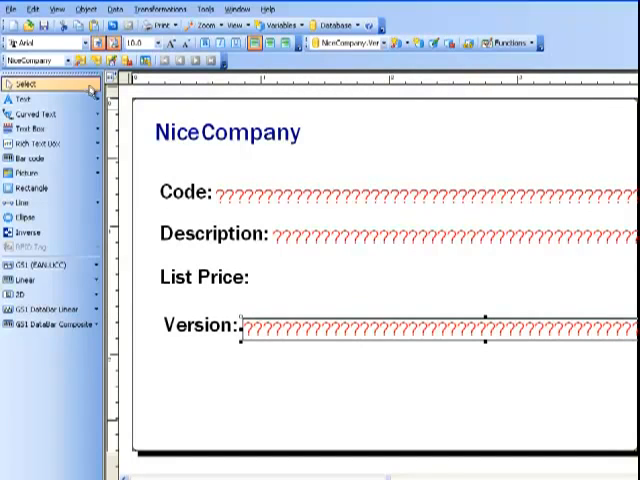
click(22, 100)
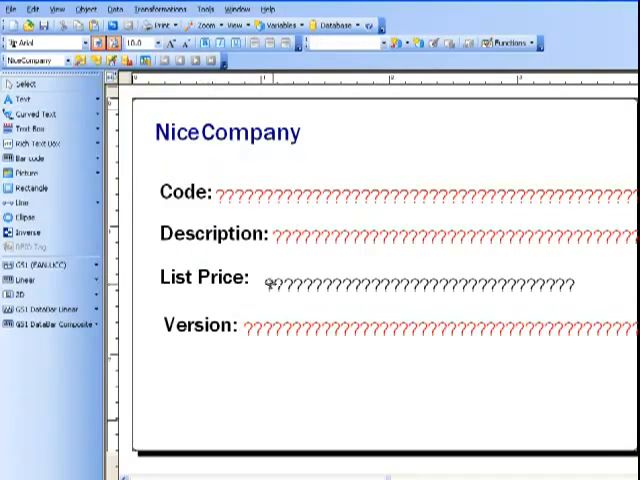
Step: Add a barcode linked to NiceCompany.Code below the Version line
click(400, 278)
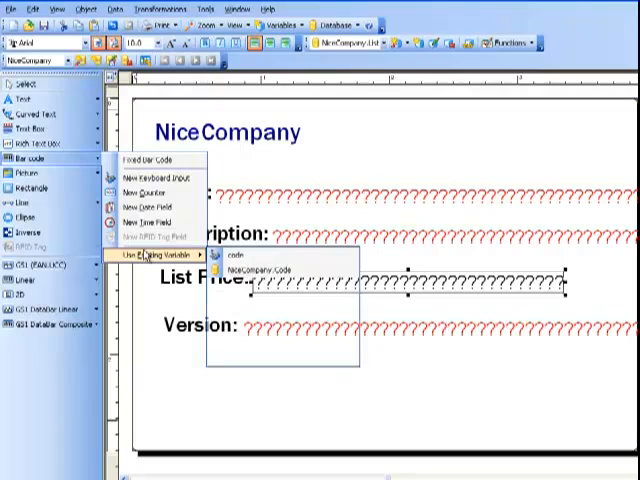
click(234, 257)
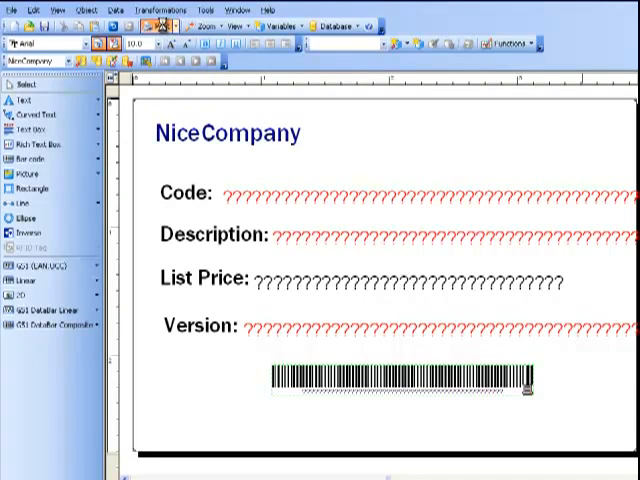
Step: Preview the label with the first record: NLS, NiceLabel Suite, 995, V5
click(156, 23)
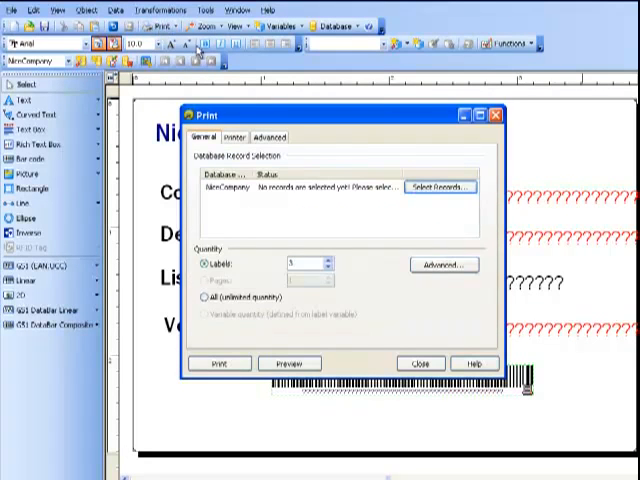
mouse_move(300, 118)
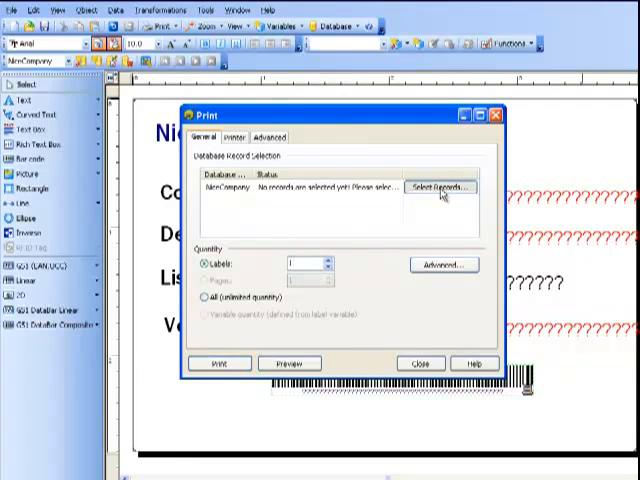
click(445, 189)
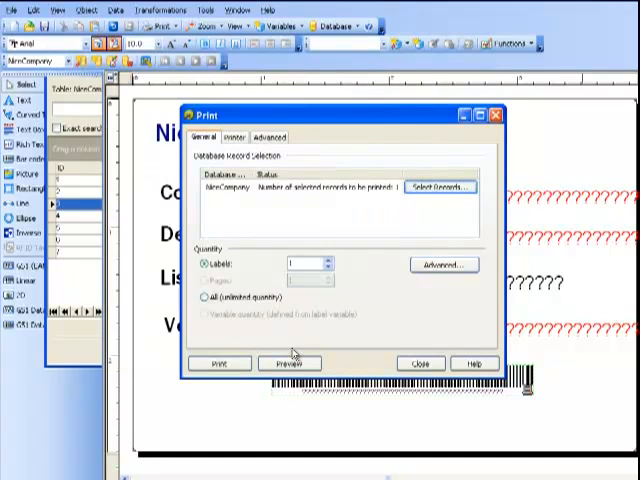
click(420, 362)
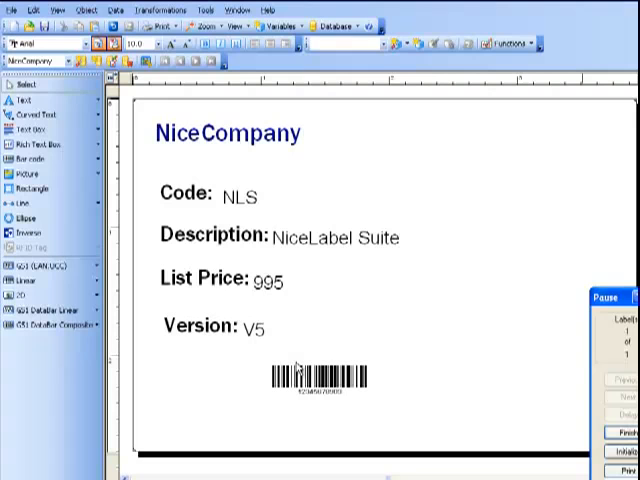
mouse_move(298, 368)
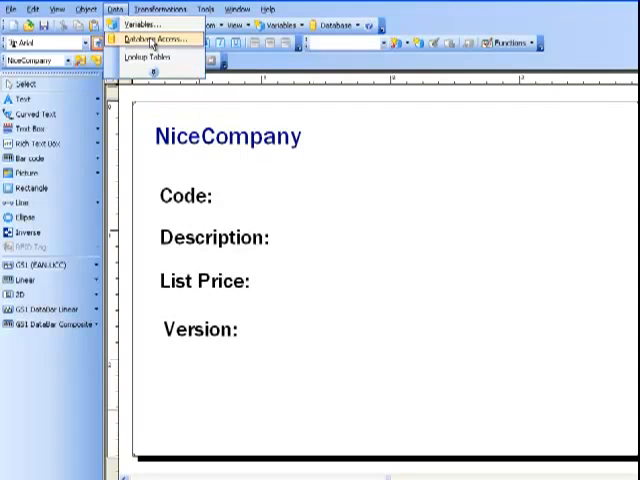
Step: Filter the NiceCompany connection so its Code field equals the code variable
click(149, 38)
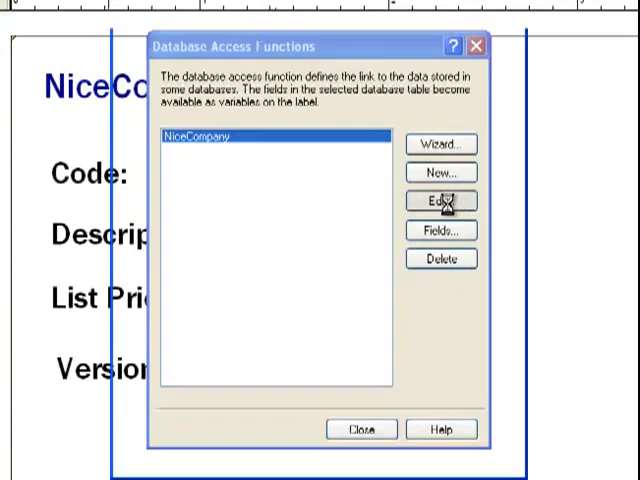
click(441, 201)
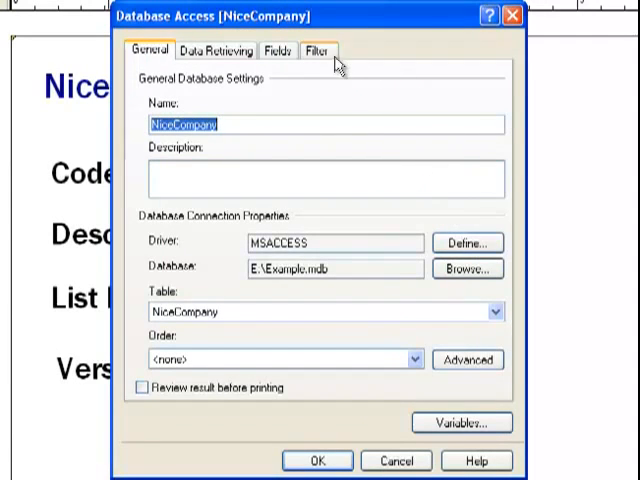
click(321, 50)
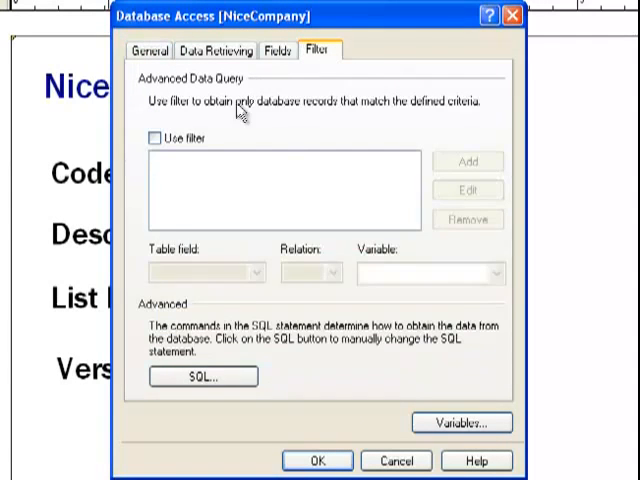
click(153, 138)
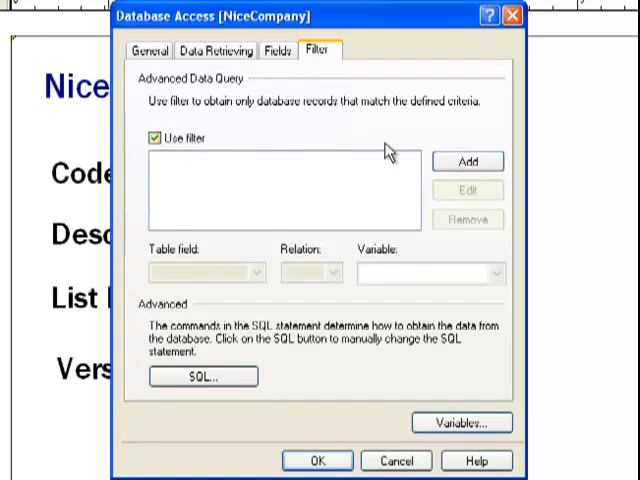
click(465, 161)
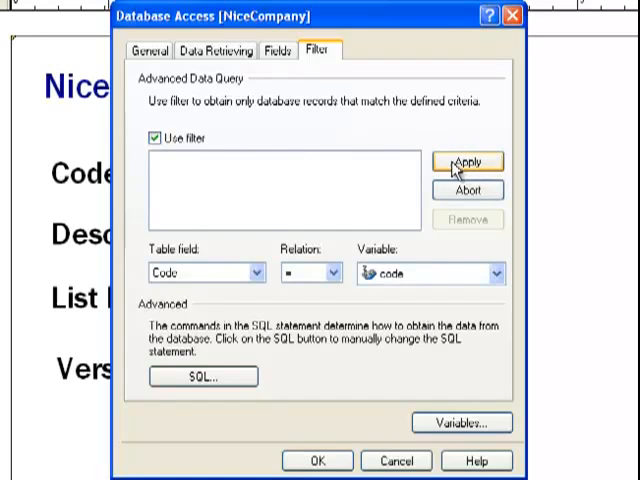
click(243, 271)
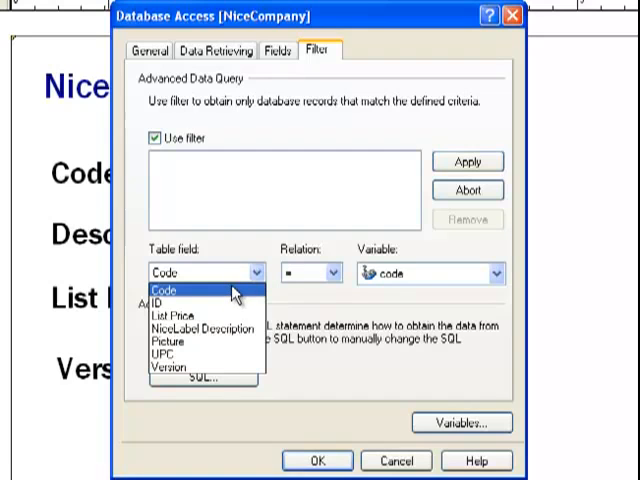
click(200, 290)
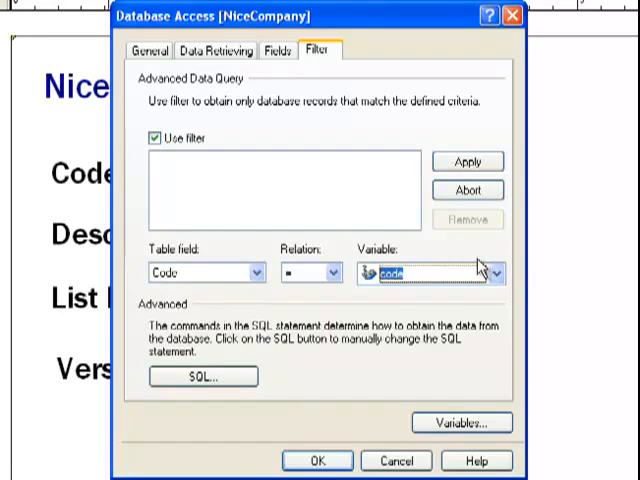
click(467, 161)
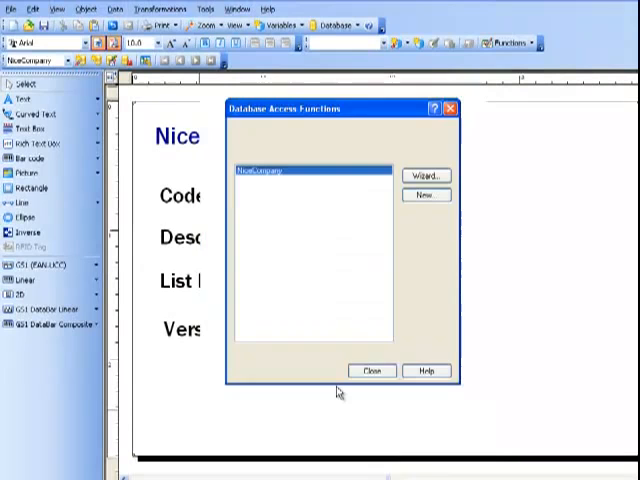
click(372, 370)
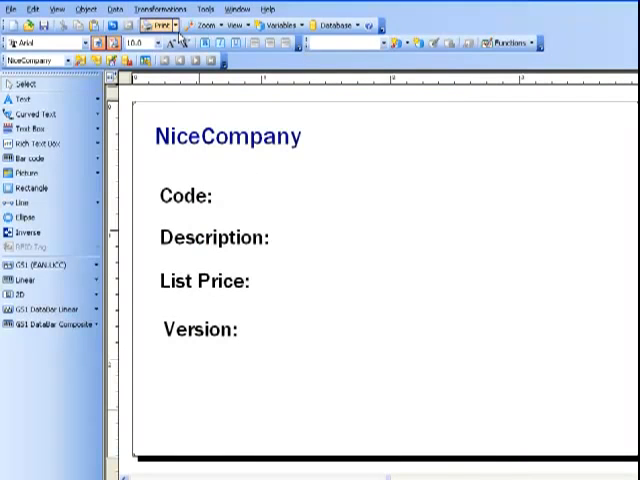
Step: Create the keyboard-input variable Prompt1 through the Variable Wizard
click(22, 99)
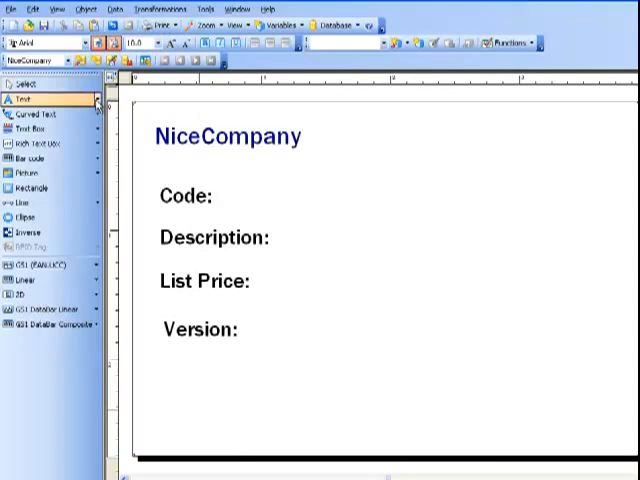
click(22, 100)
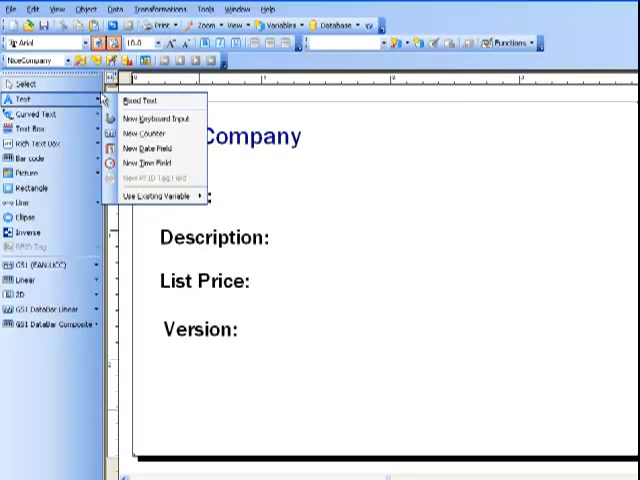
mouse_move(150, 120)
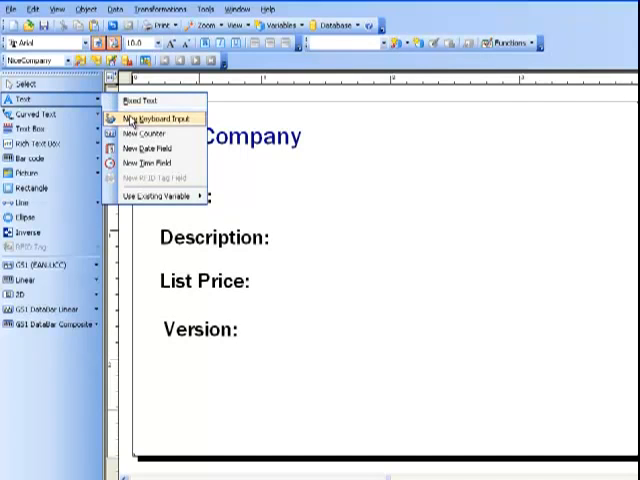
click(147, 118)
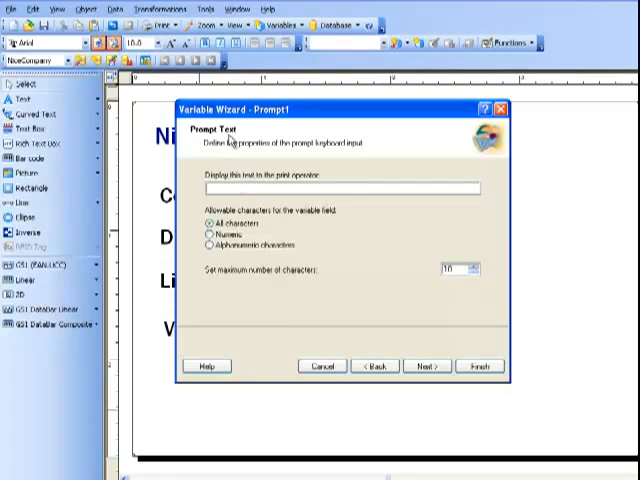
text(what if)
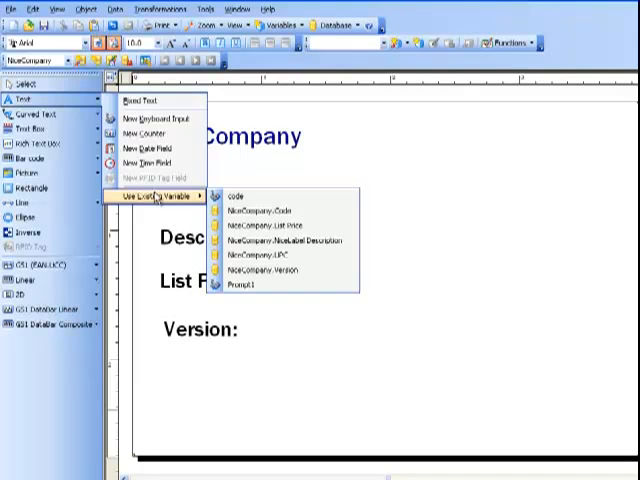
mouse_move(275, 270)
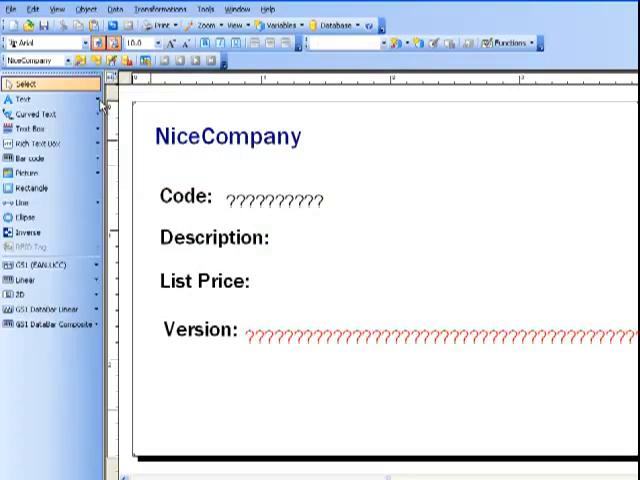
Step: Browse existing variables to place the code, description, price and version fields
click(23, 98)
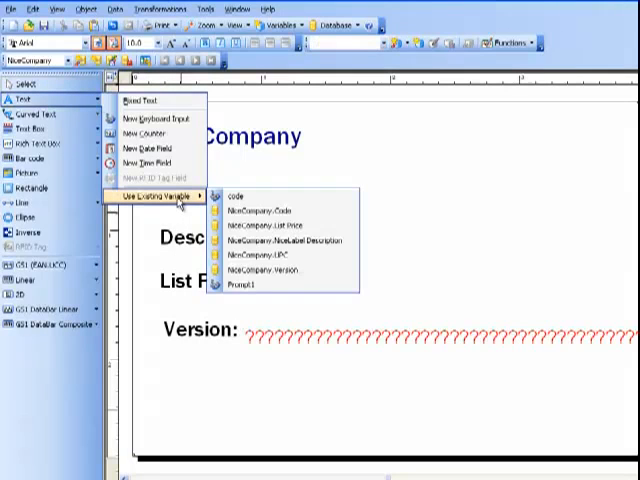
click(234, 196)
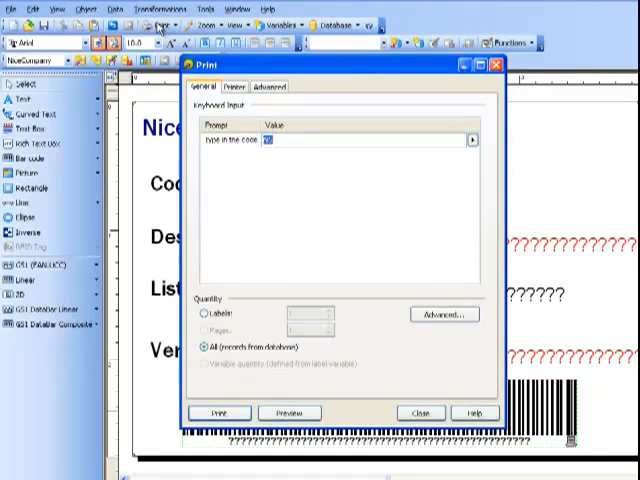
mouse_move(316, 187)
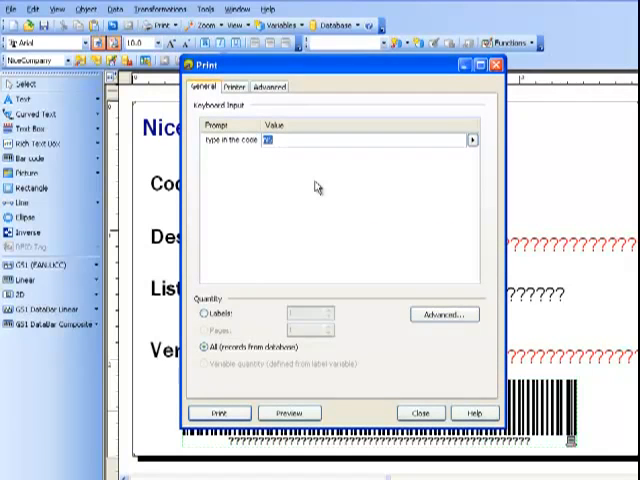
Step: Enter code nlp and preview the NiceLabel Pro, 495, V5 record
text(Nb)
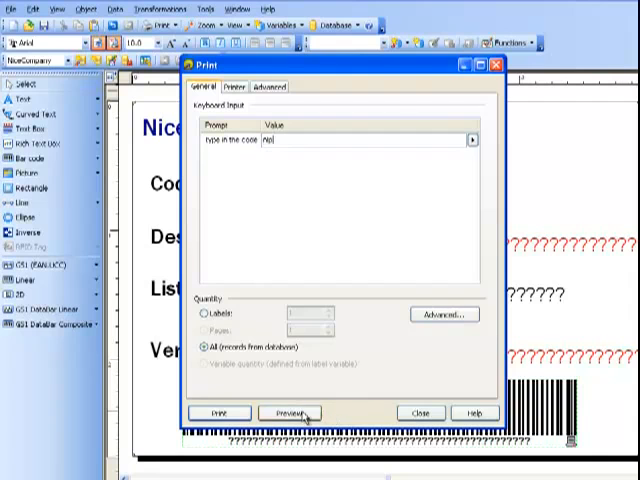
click(287, 412)
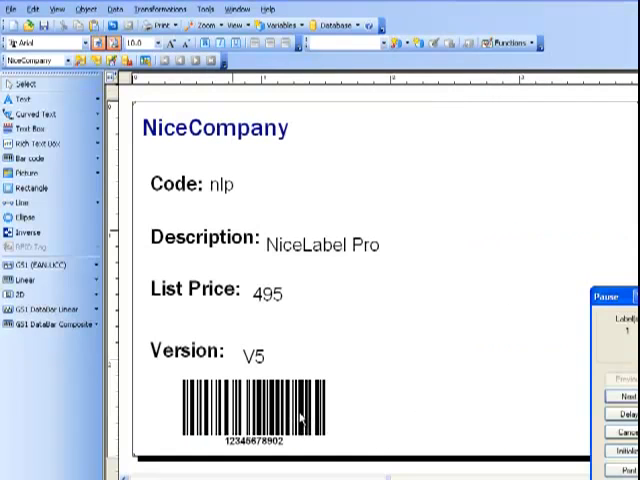